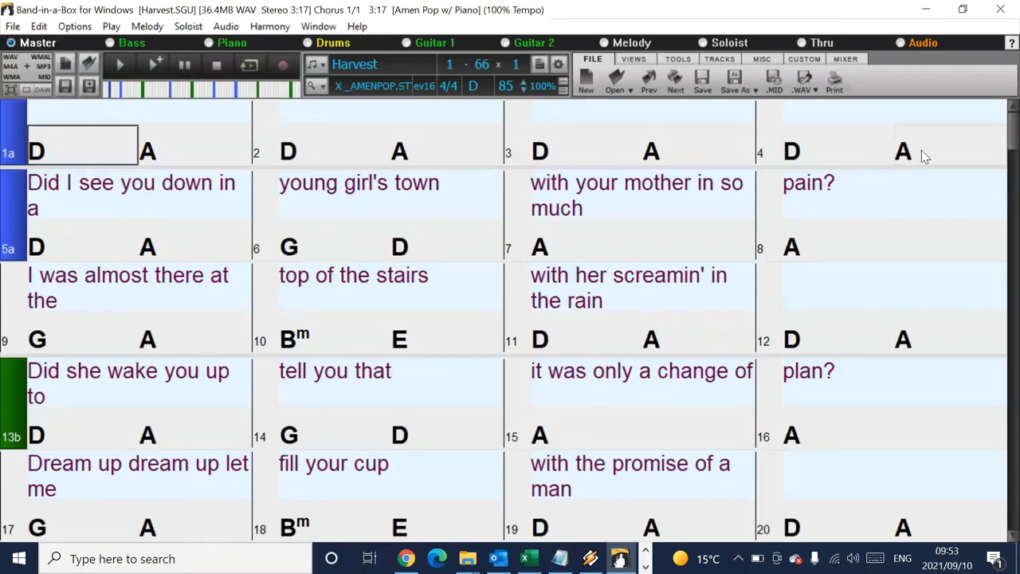
mouse_move(978, 219)
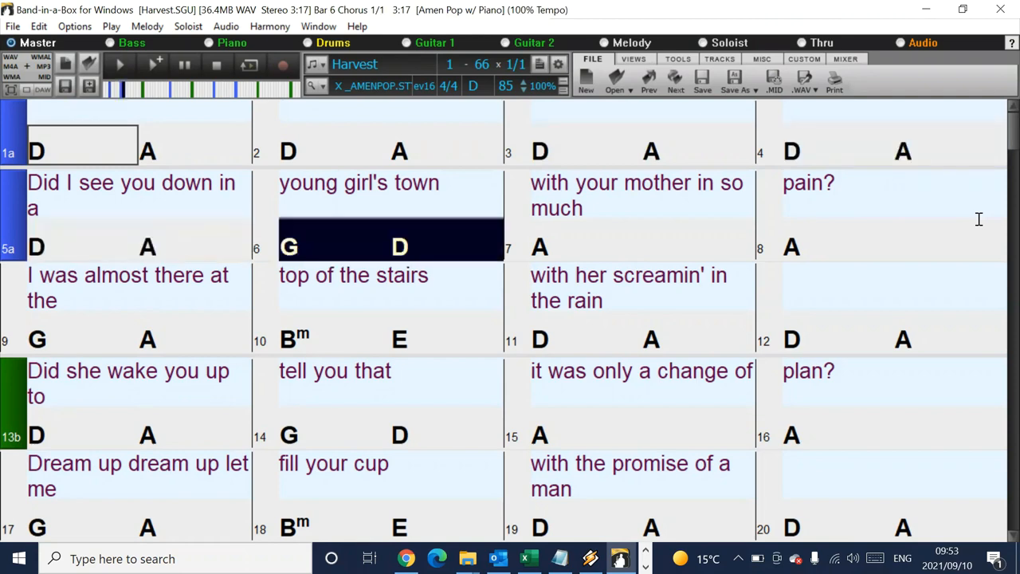
Step: Start Harvest playing and follow the highlighted bars through the first verse
left_click(642, 247)
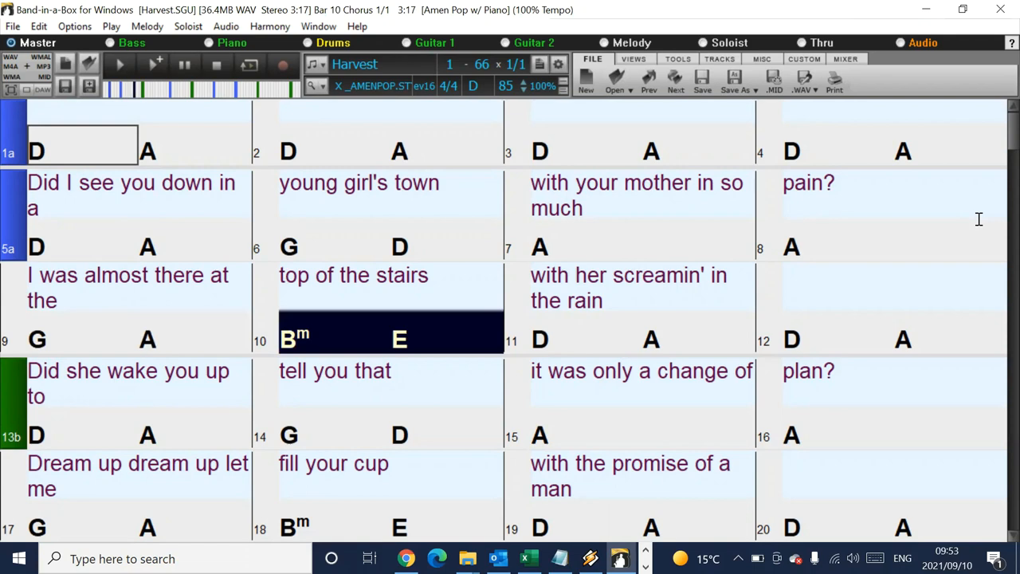
left_click(641, 339)
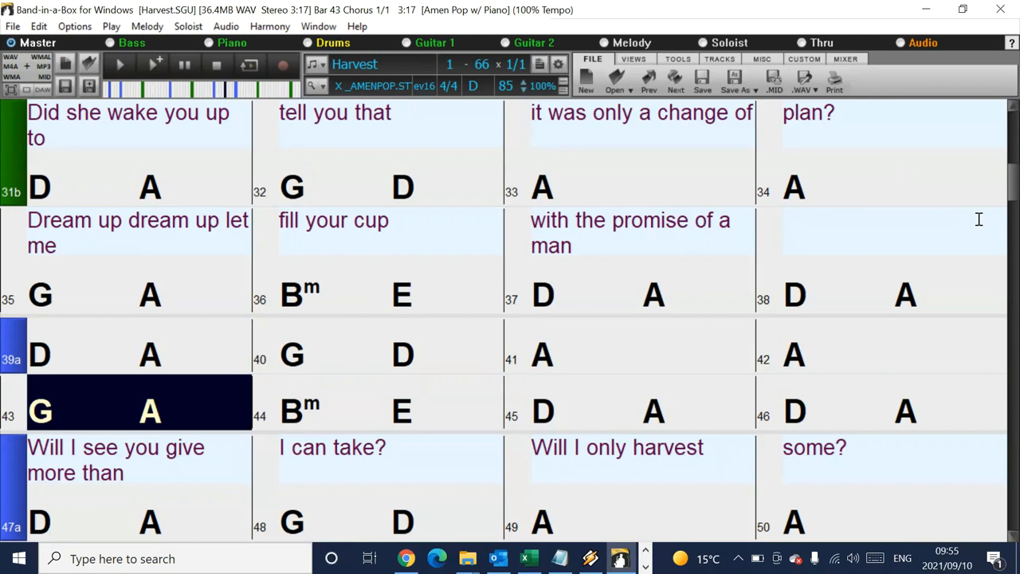
Step: Keep Harvest playing through the last verse and chorus, from bar 47 to bar 64
left_click(390, 402)
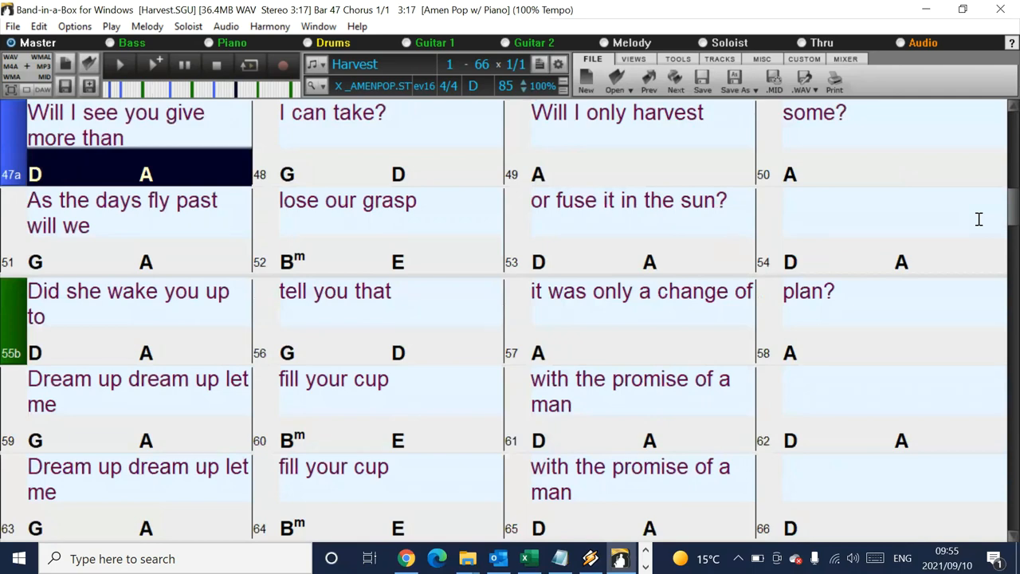
left_click(391, 166)
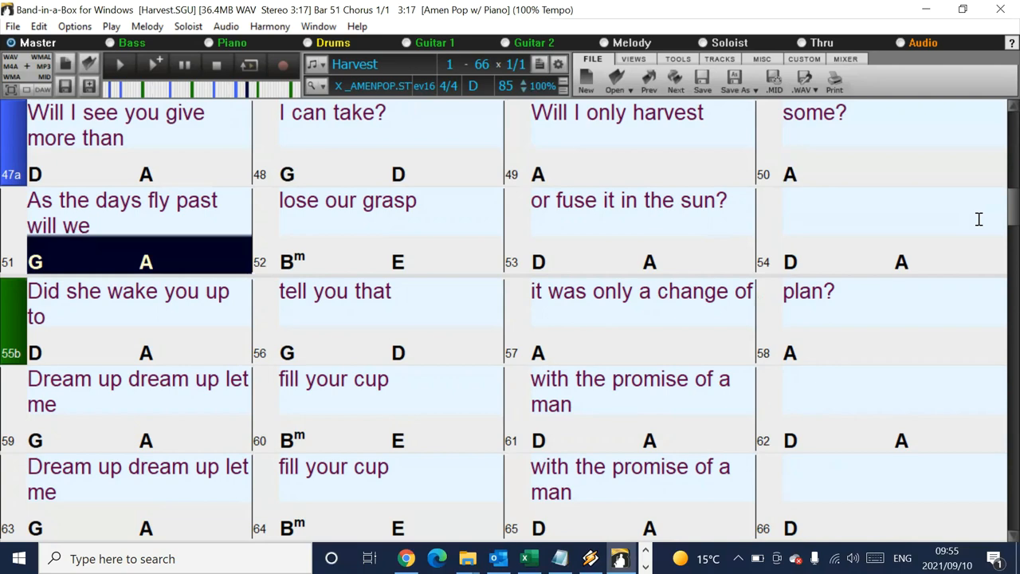
left_click(390, 261)
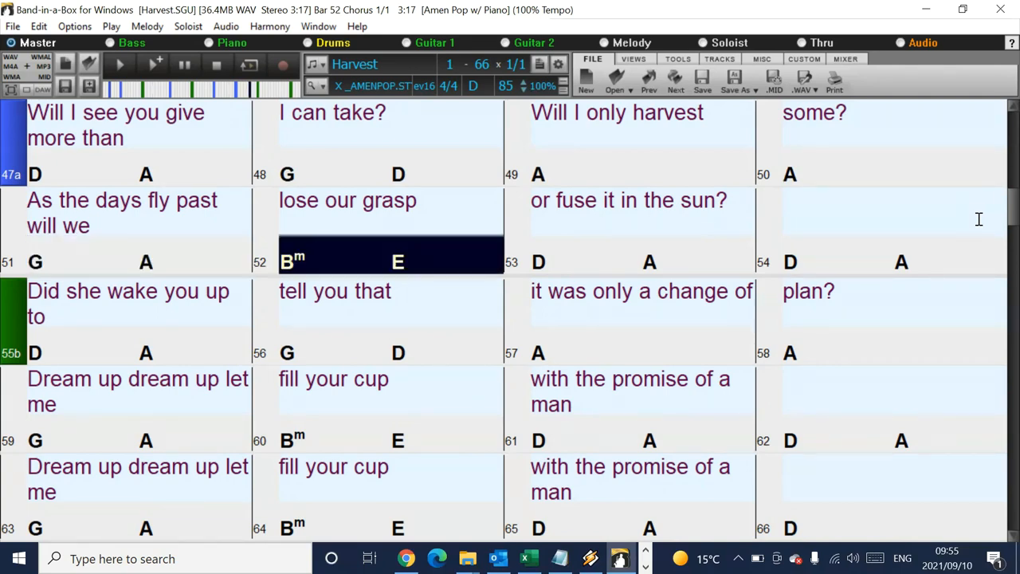
left_click(642, 261)
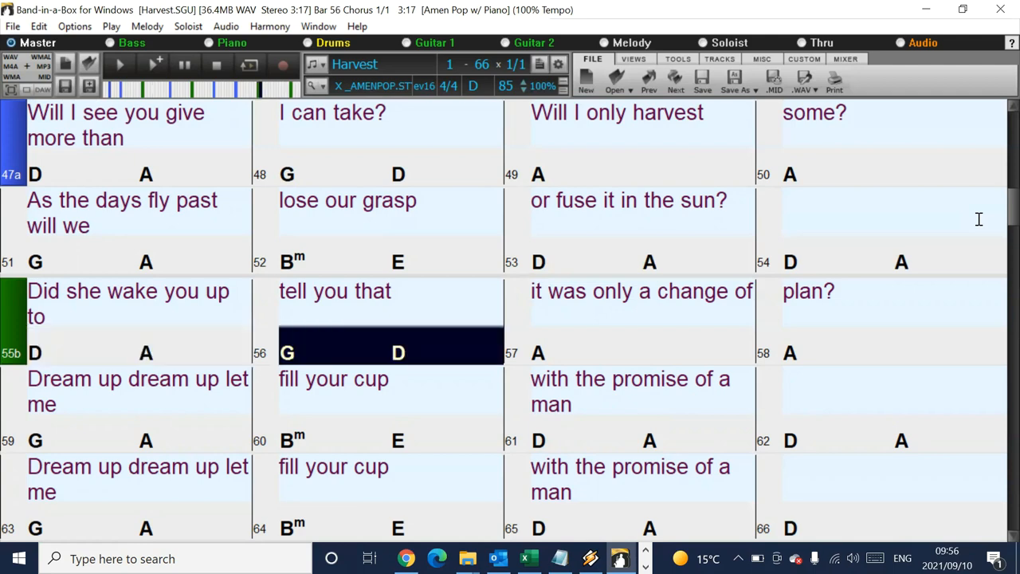
left_click(643, 352)
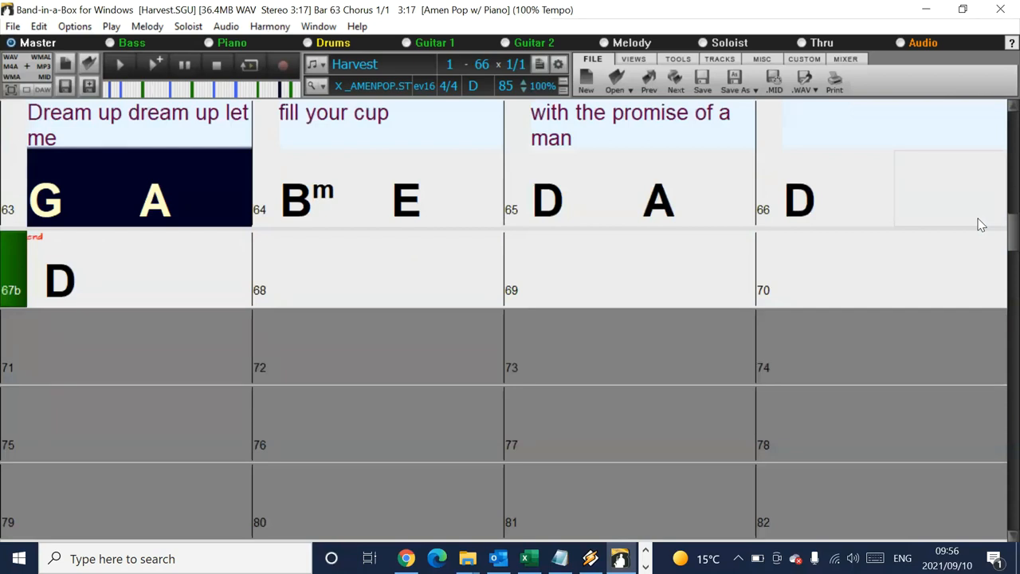
left_click(390, 187)
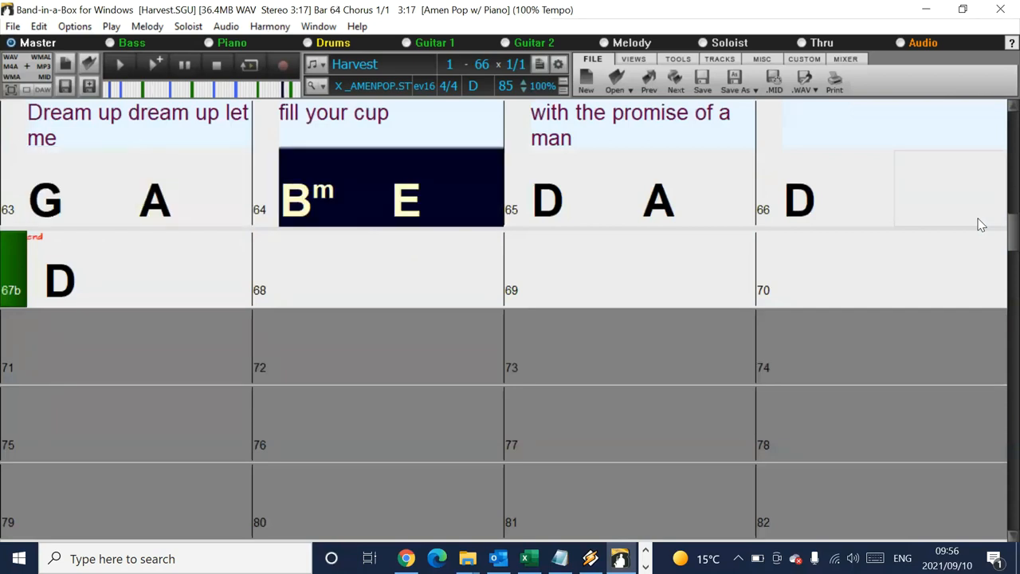